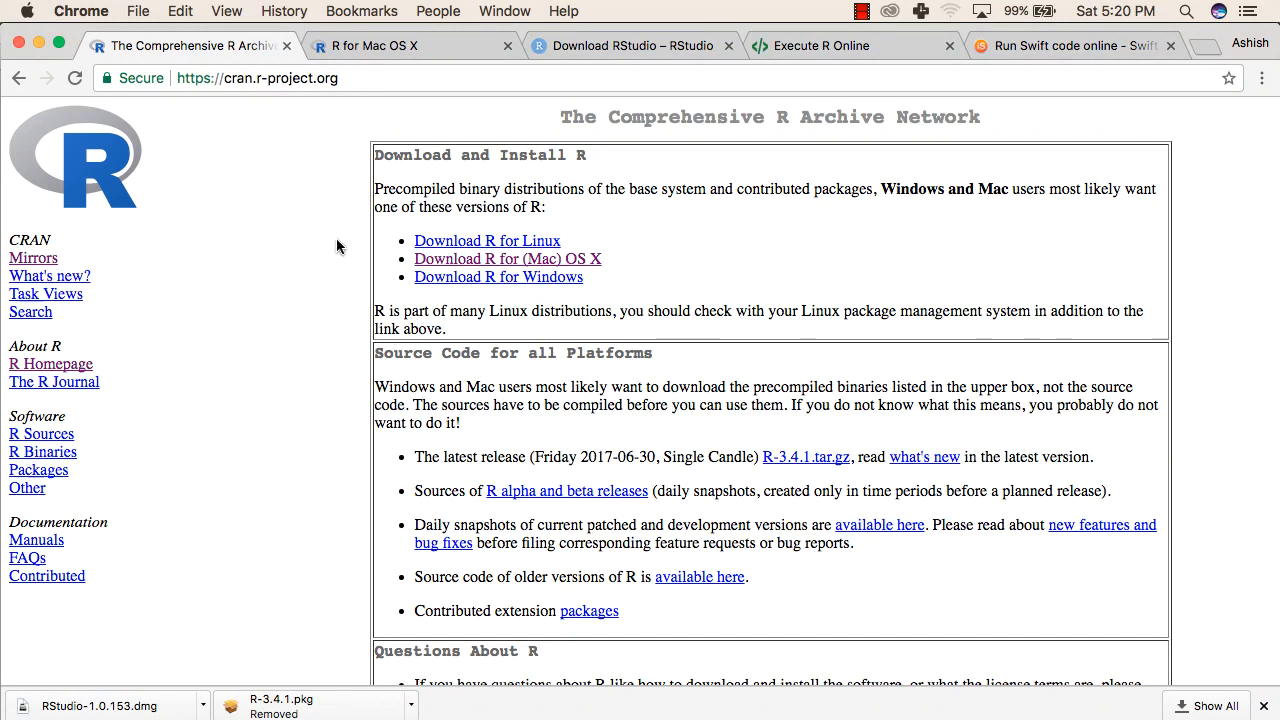
mouse_move(333, 237)
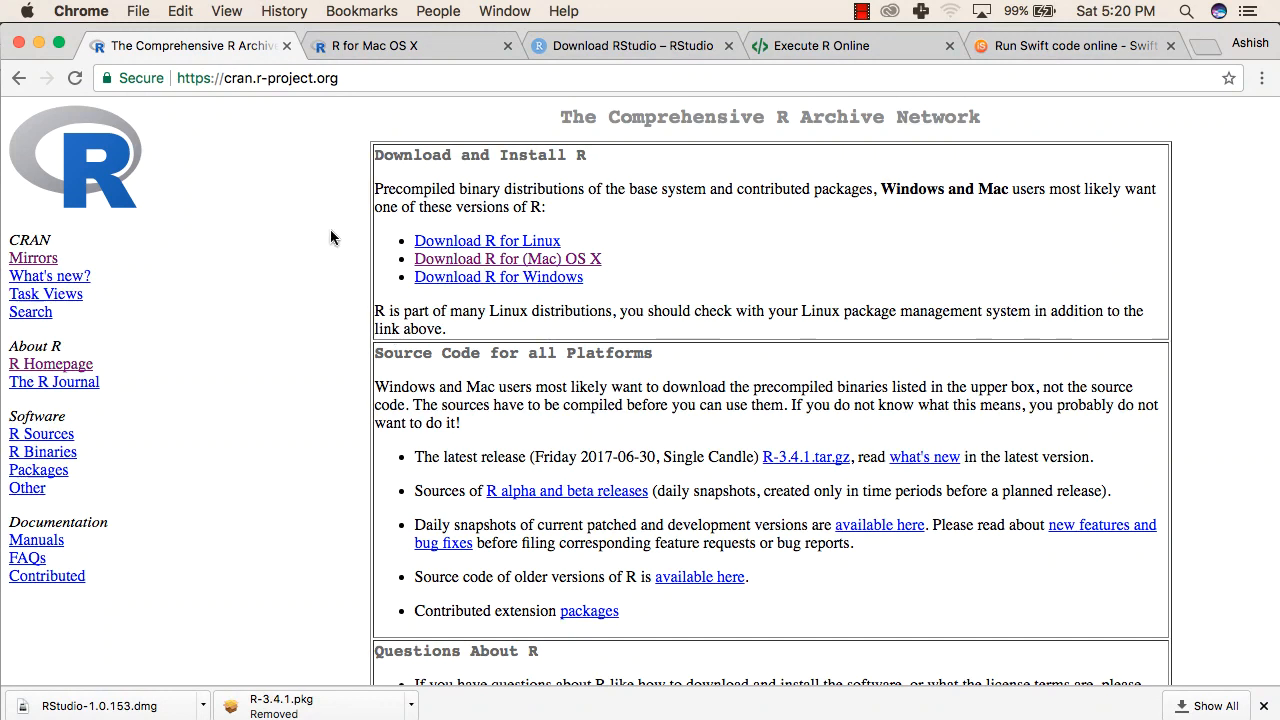
mouse_move(345, 247)
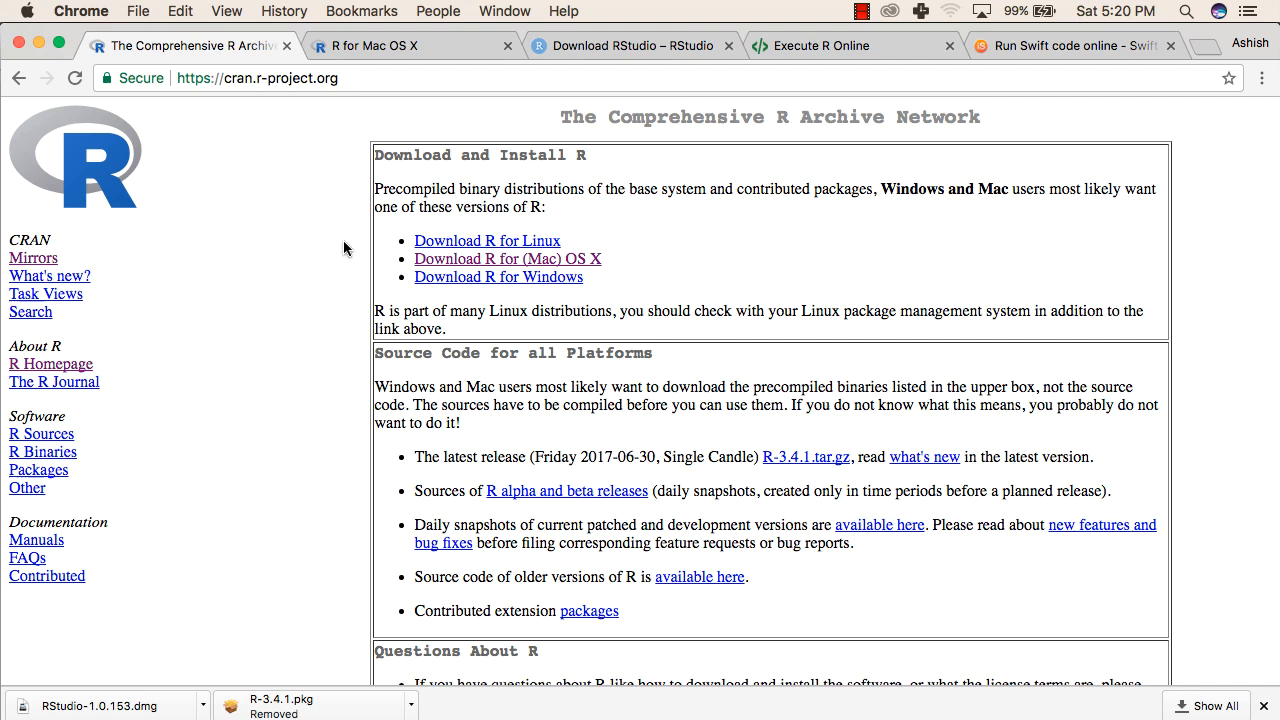
mouse_move(478, 310)
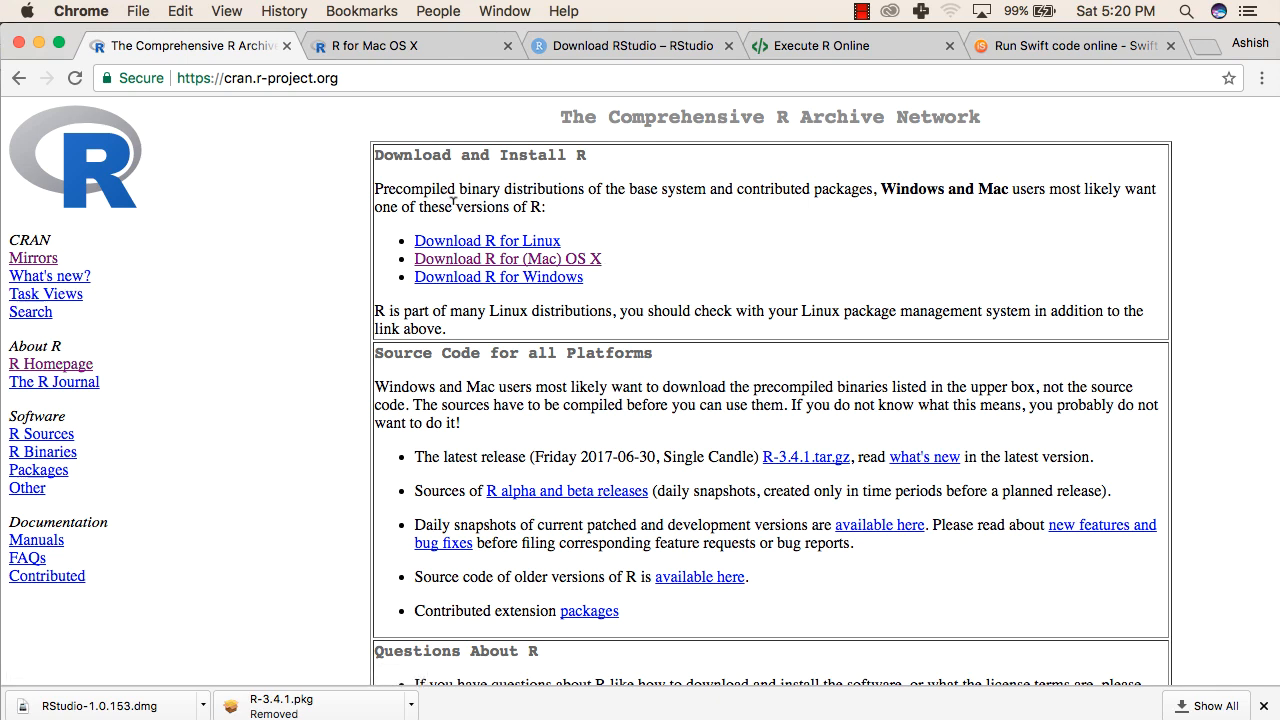
- Return to the R for Mac OS X page listing the R-3.4.1.pkg download
left_click(507, 259)
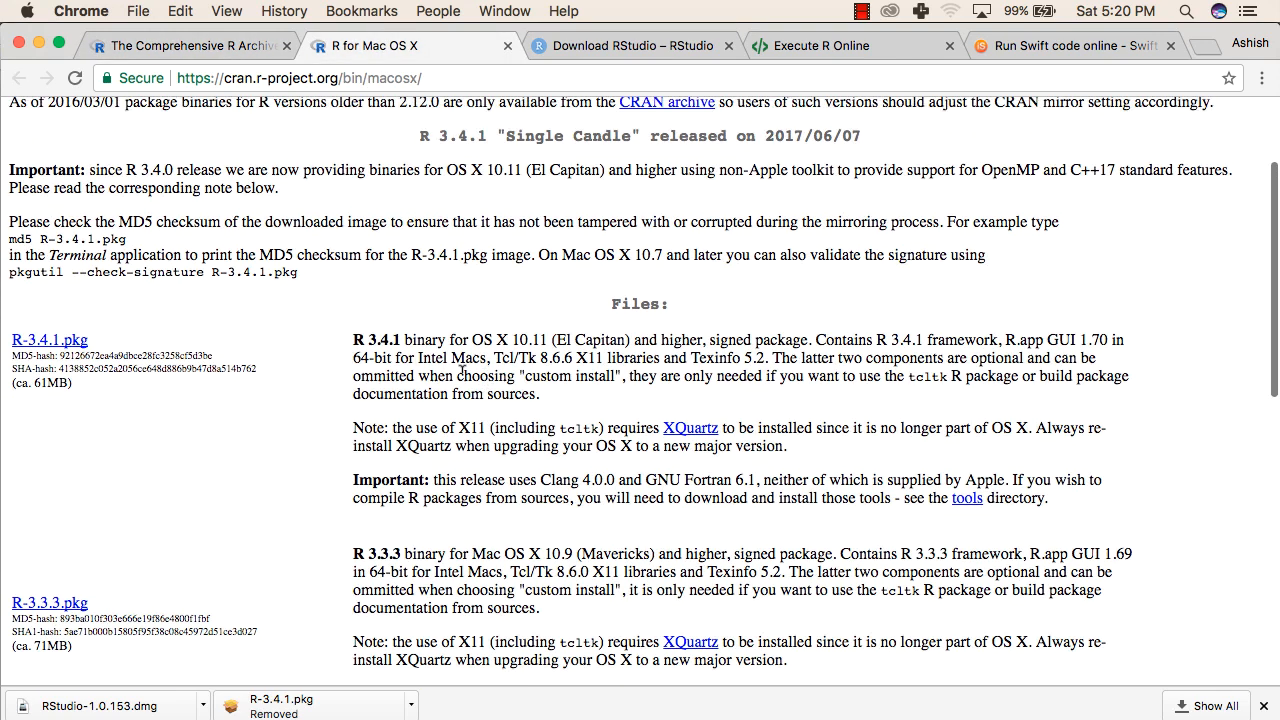
mouse_move(50, 340)
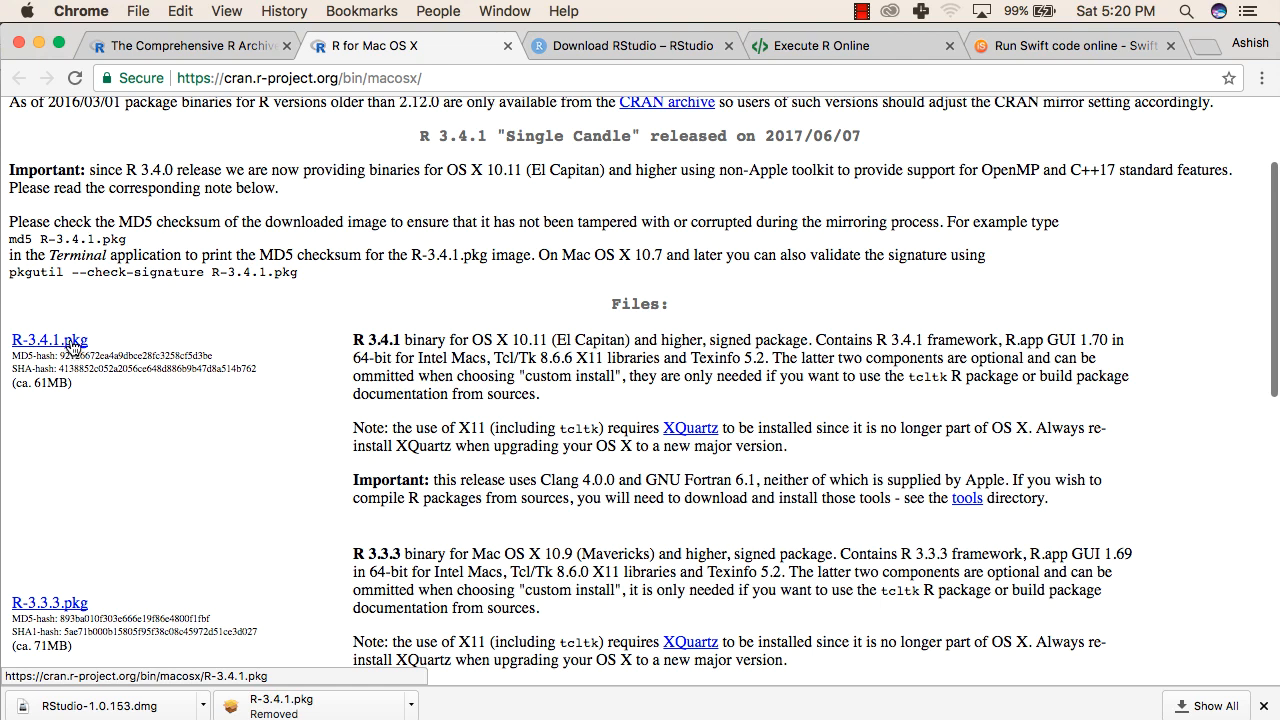
mouse_move(315, 660)
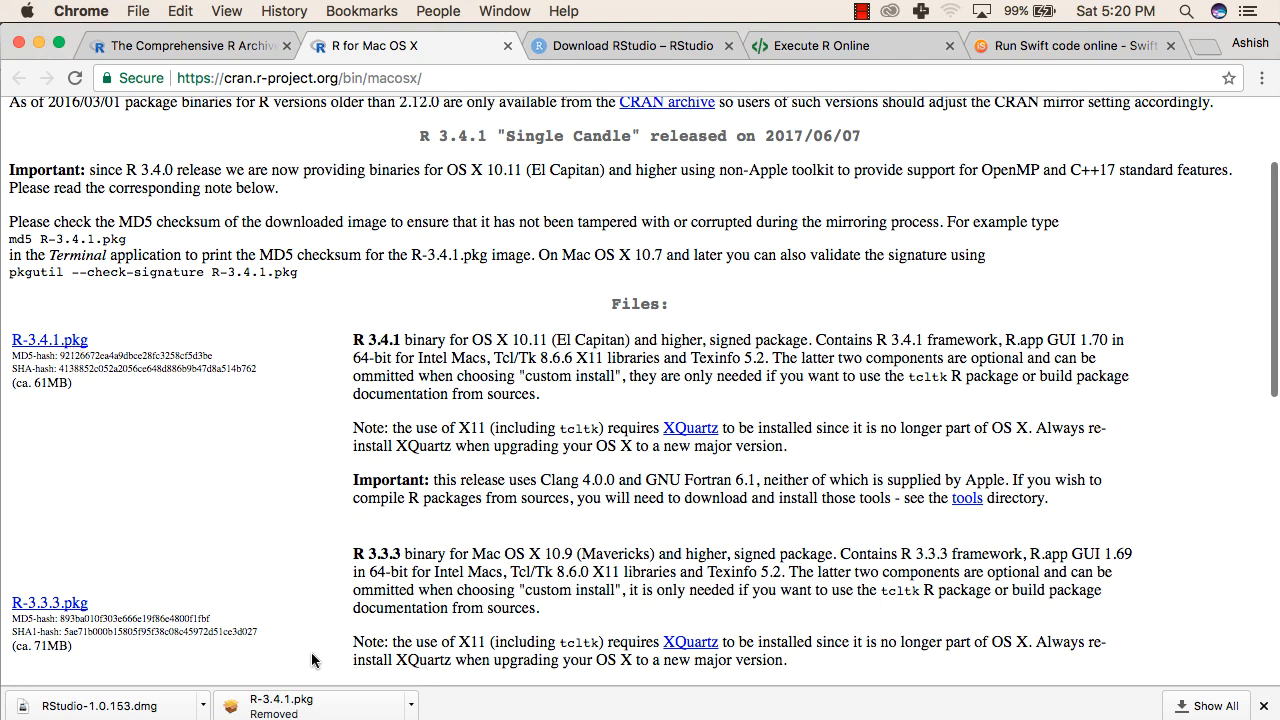
mouse_move(313, 705)
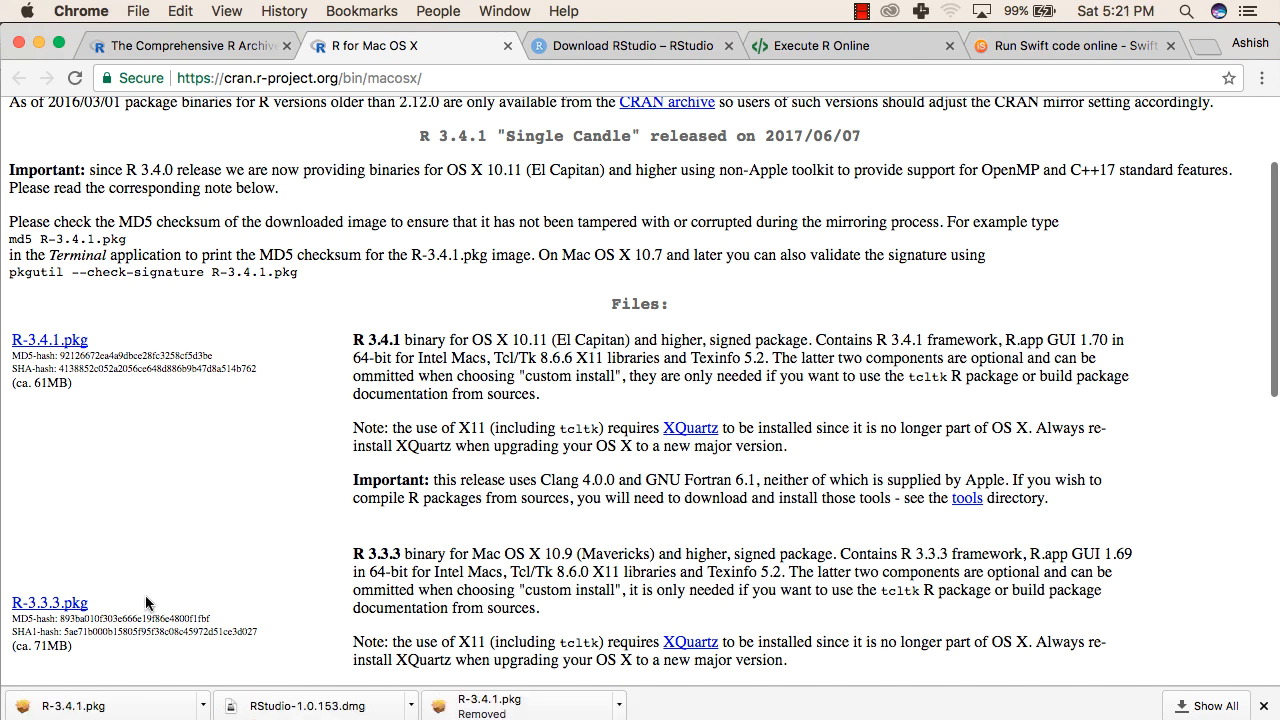
mouse_move(140, 703)
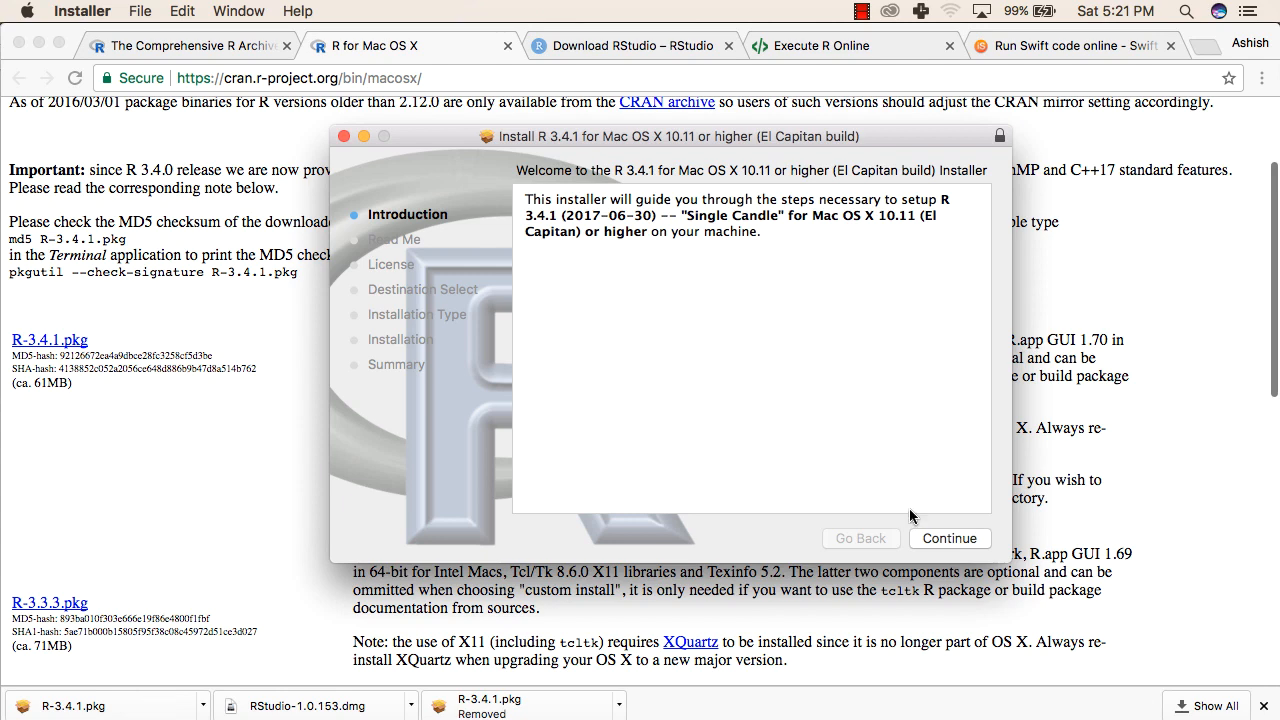
mouse_move(936, 538)
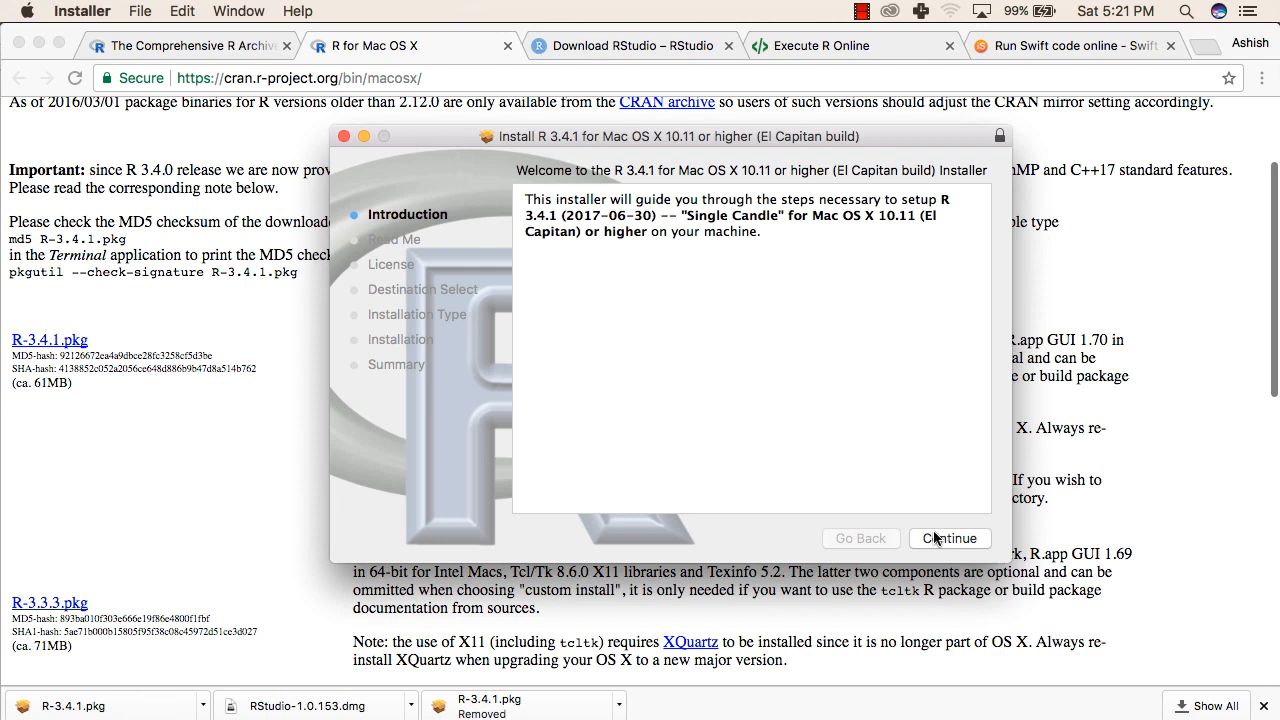
- Step through the R 3.4.1 installer, agree to the GNU license, and close after success
left_click(949, 538)
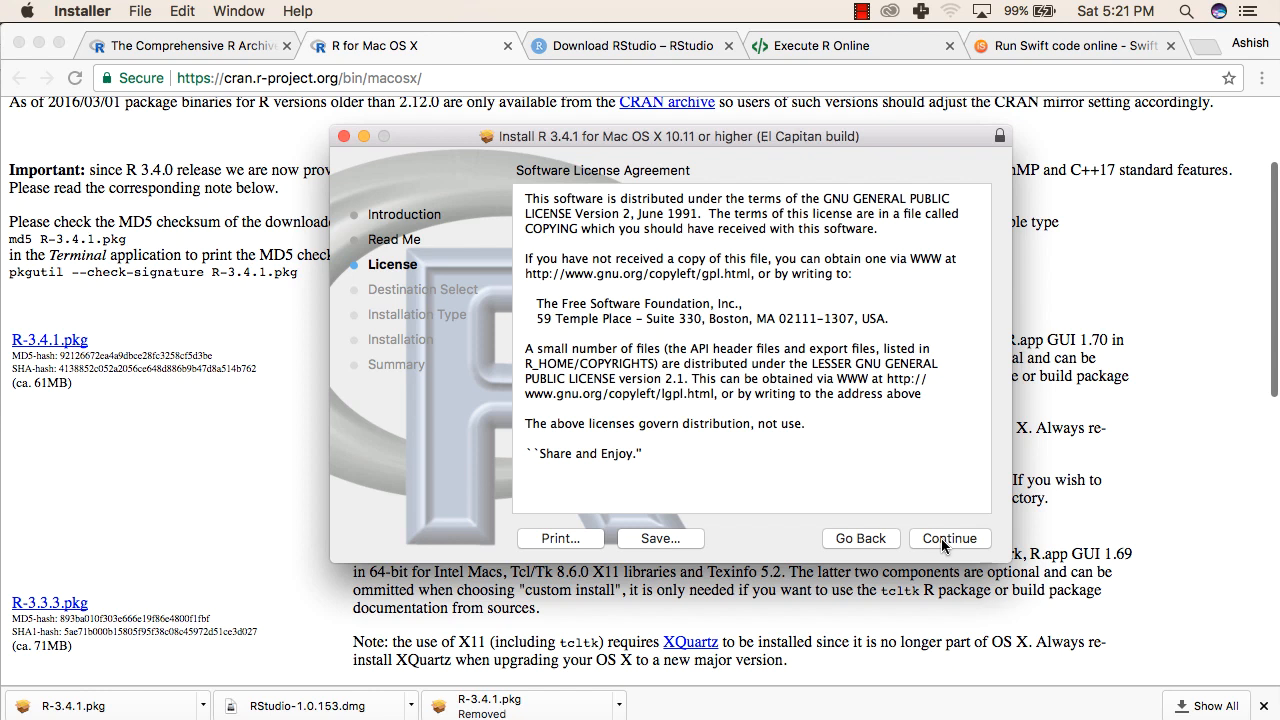
left_click(948, 538)
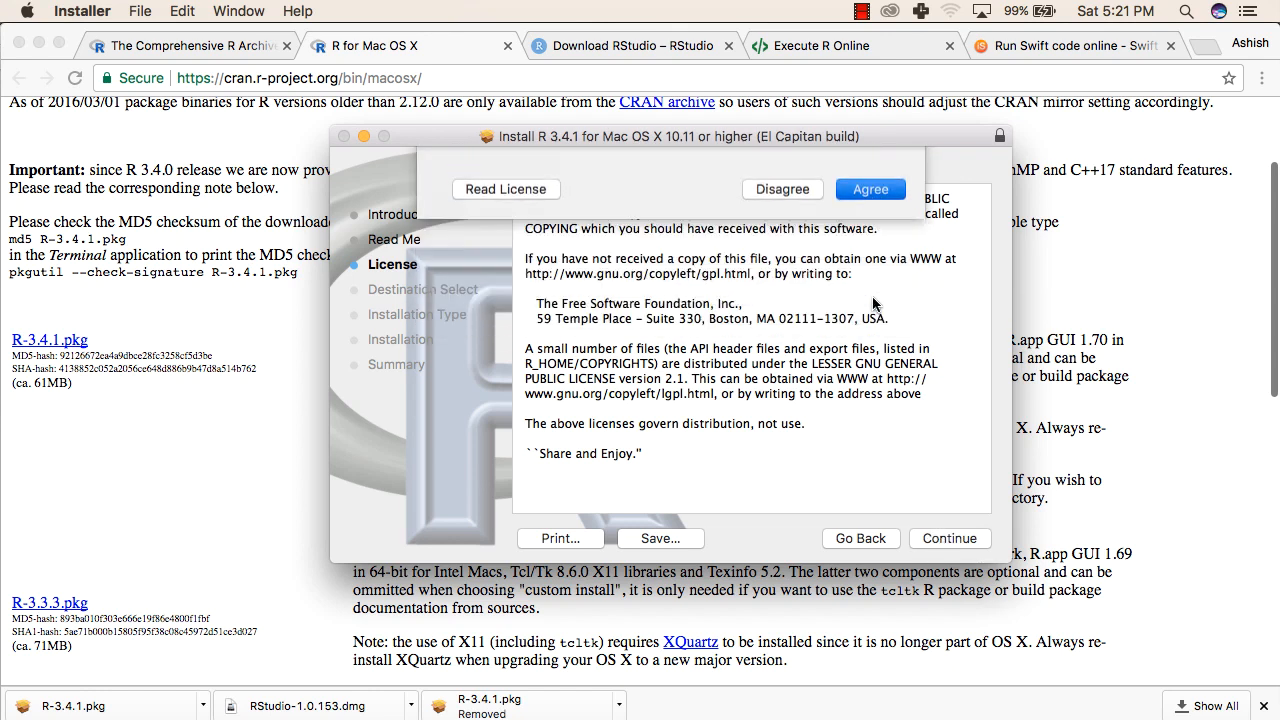
left_click(869, 189)
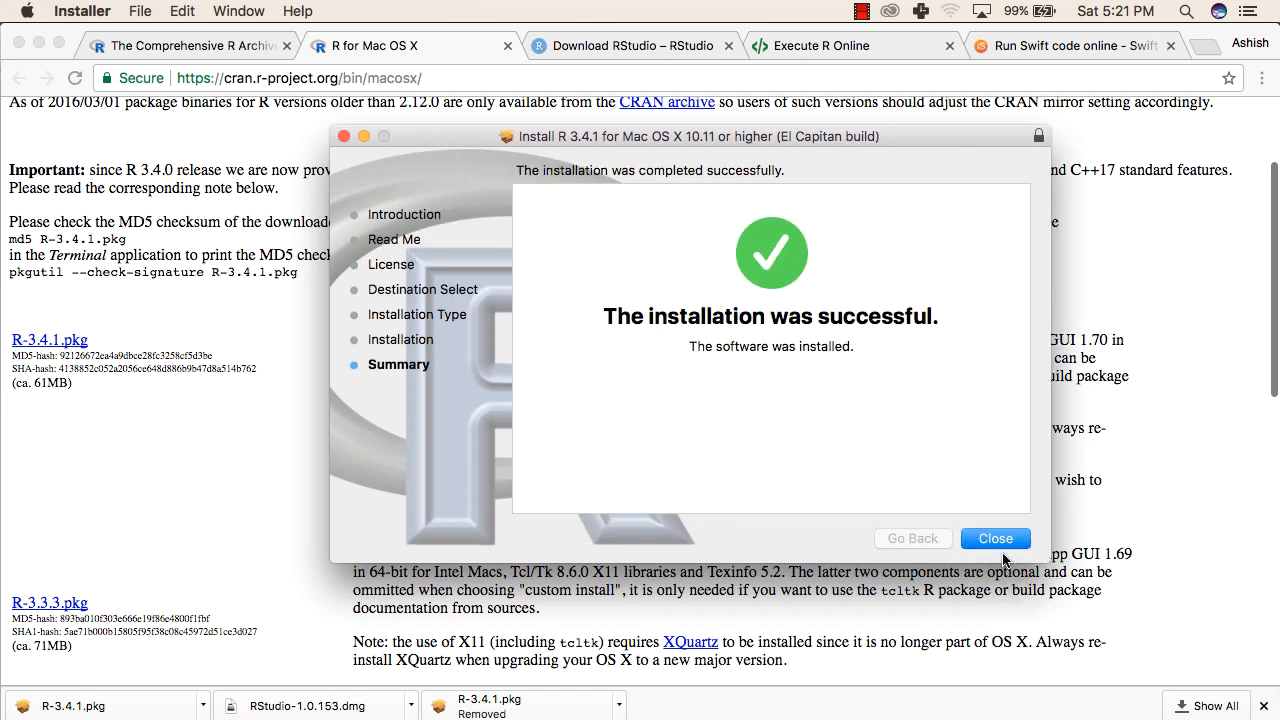
left_click(995, 538)
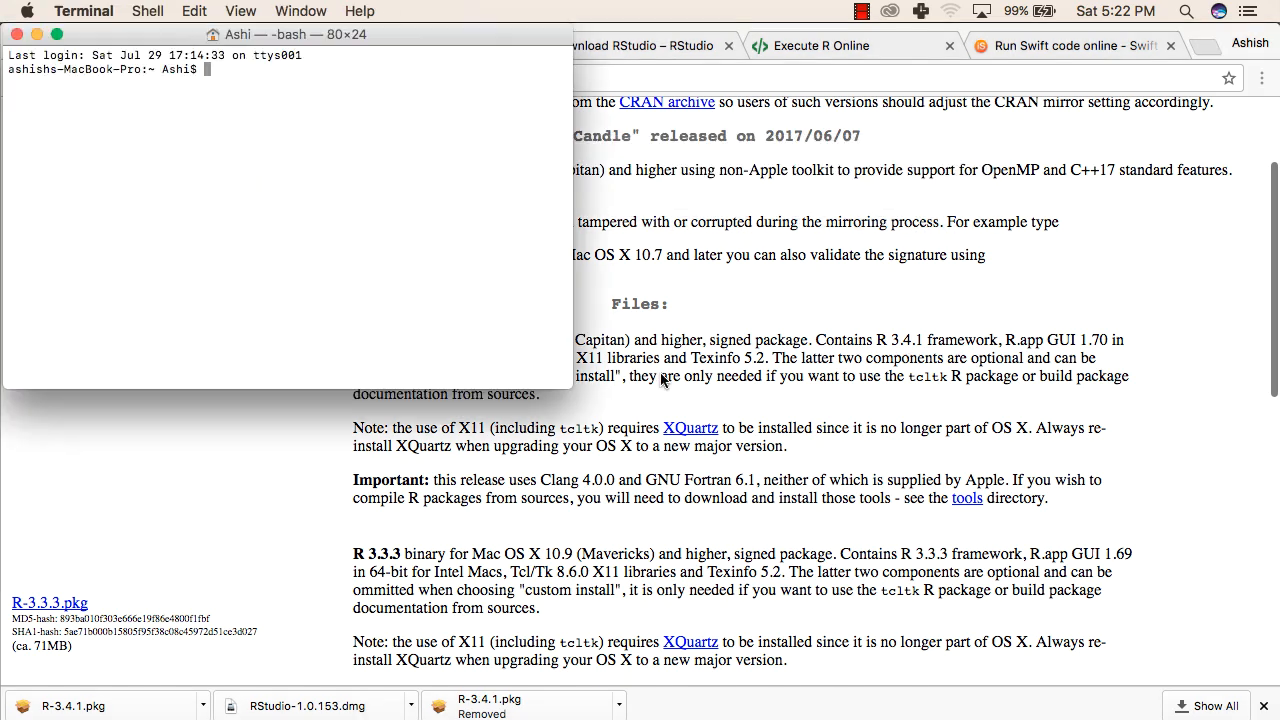
- Launch R in Terminal and run print("Hello")
type("R")
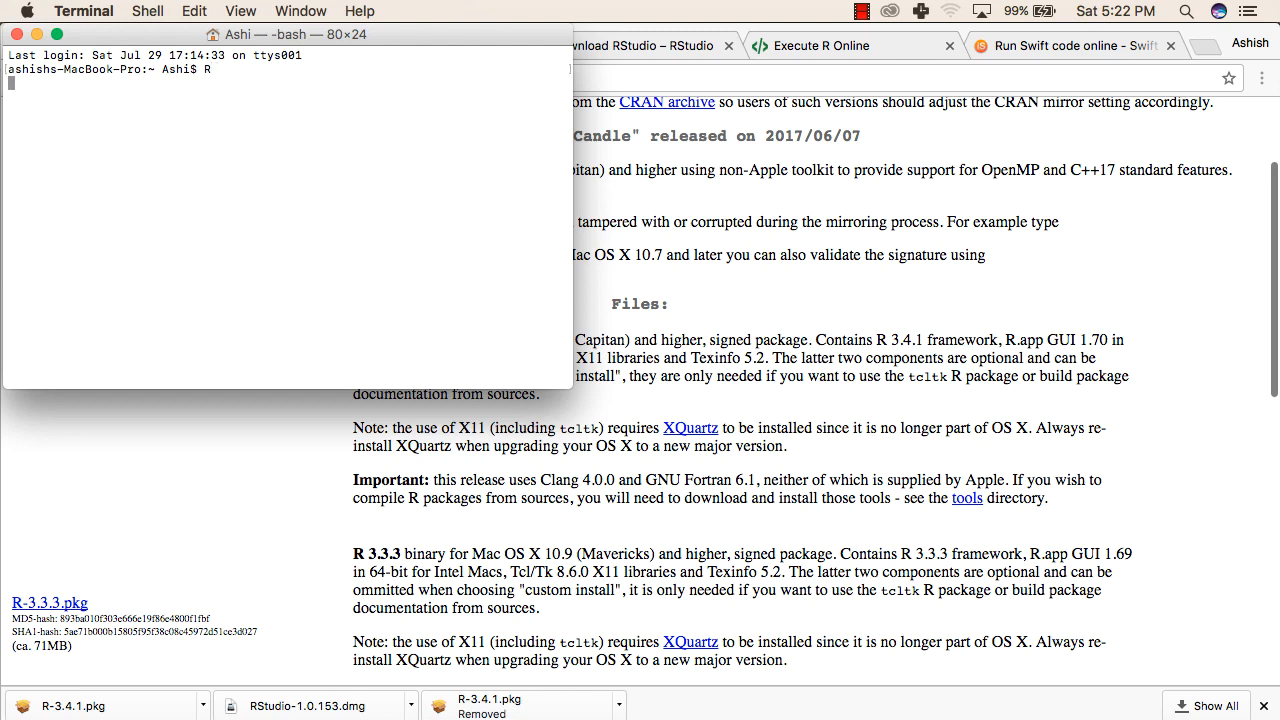
key("Return")
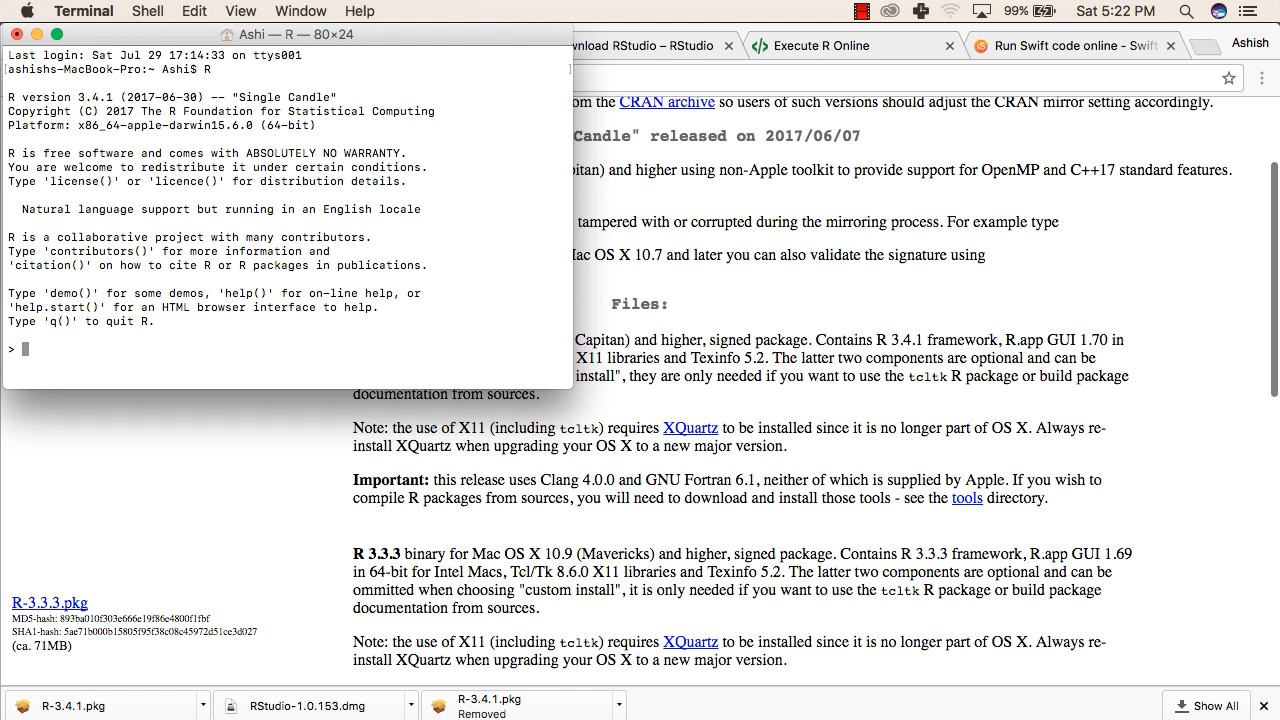
type("print(\"")
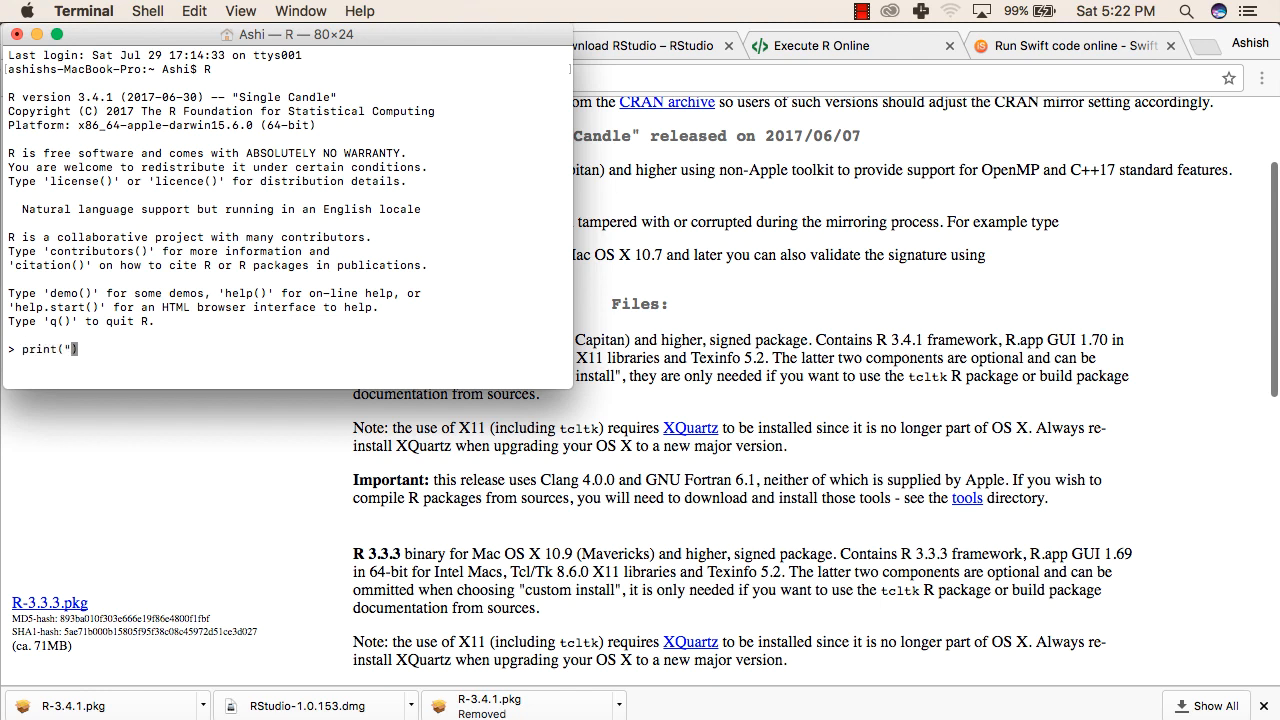
type("Hello")
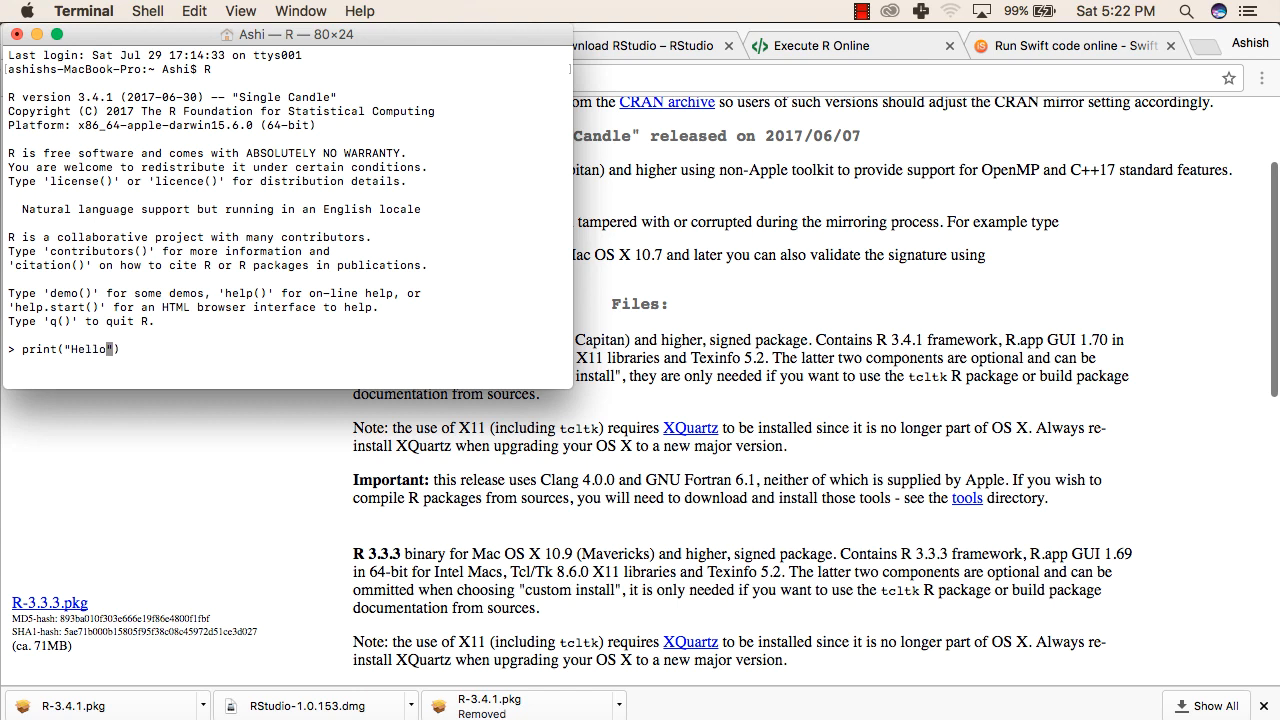
key("Return")
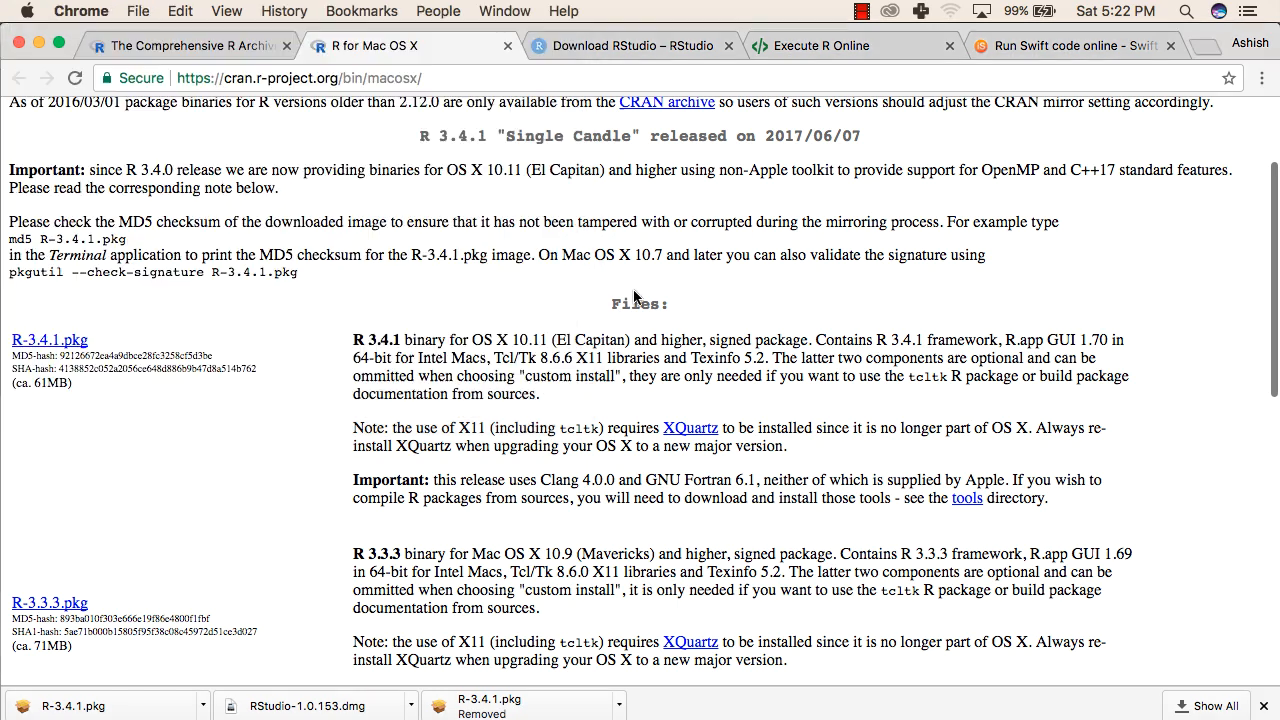
mouse_move(800, 45)
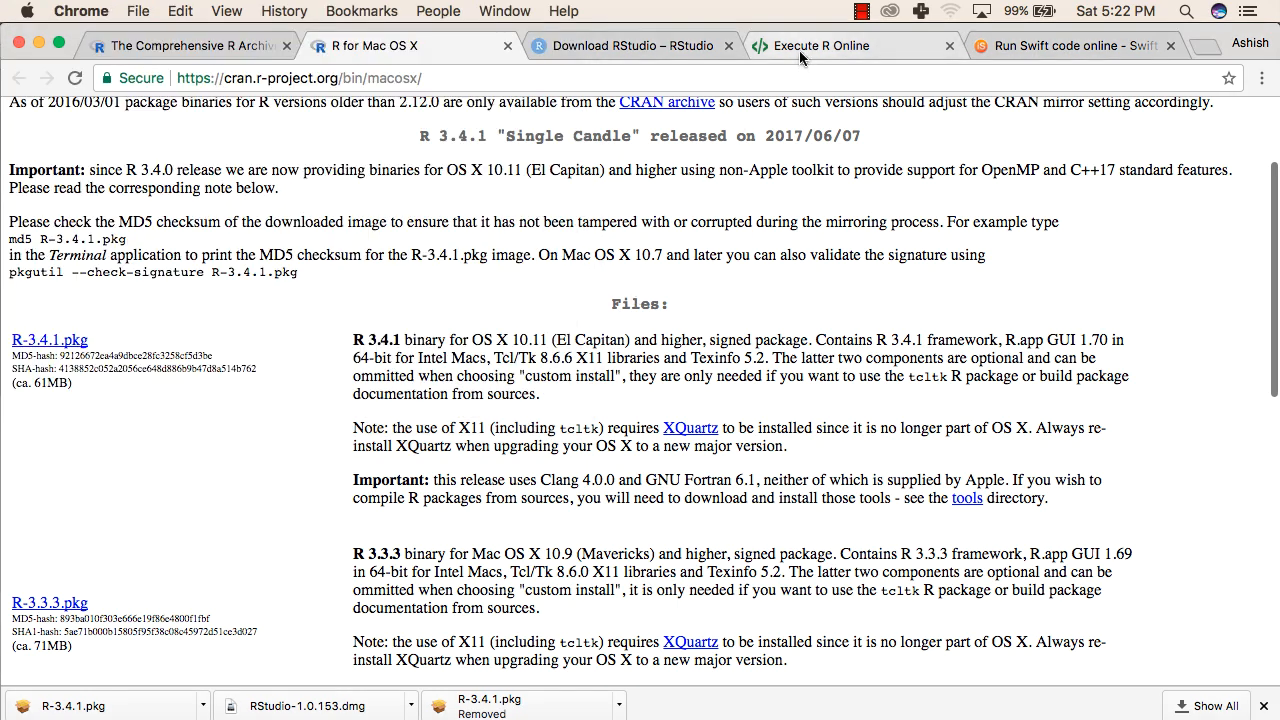
- Show the Execute R Online page with print("Hello") in main.r outputting Hello
left_click(850, 45)
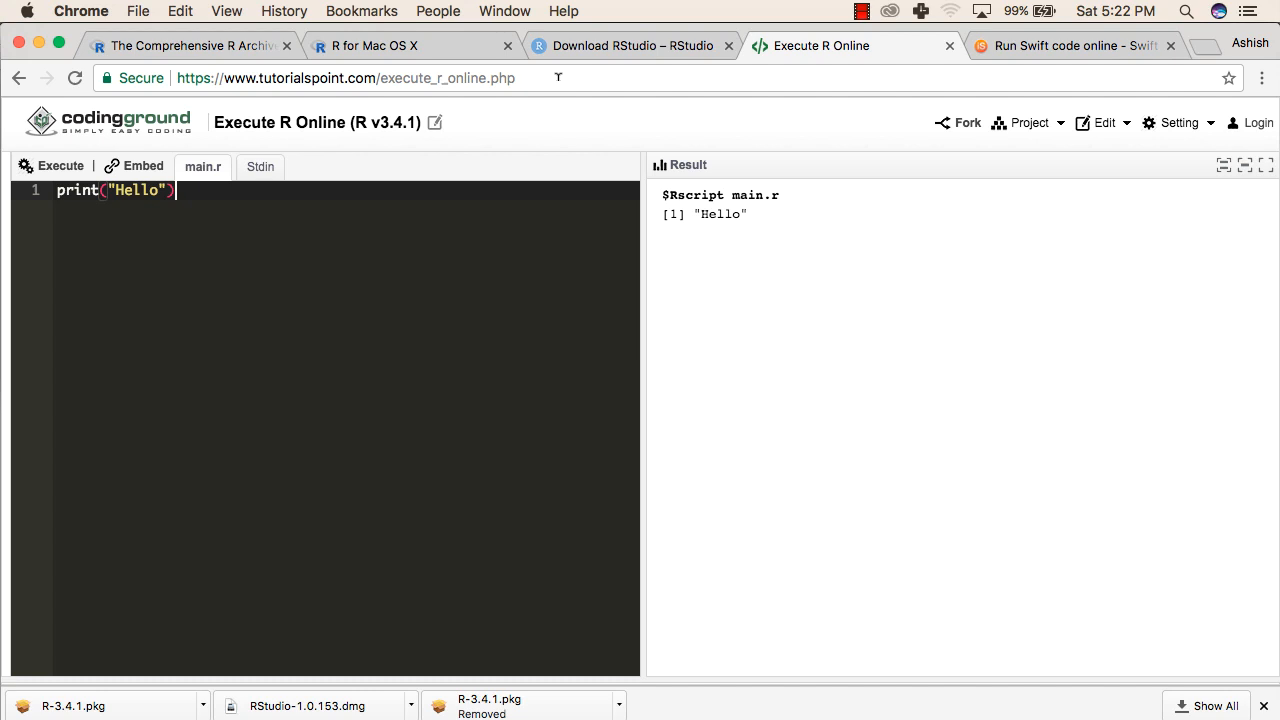
mouse_move(331, 147)
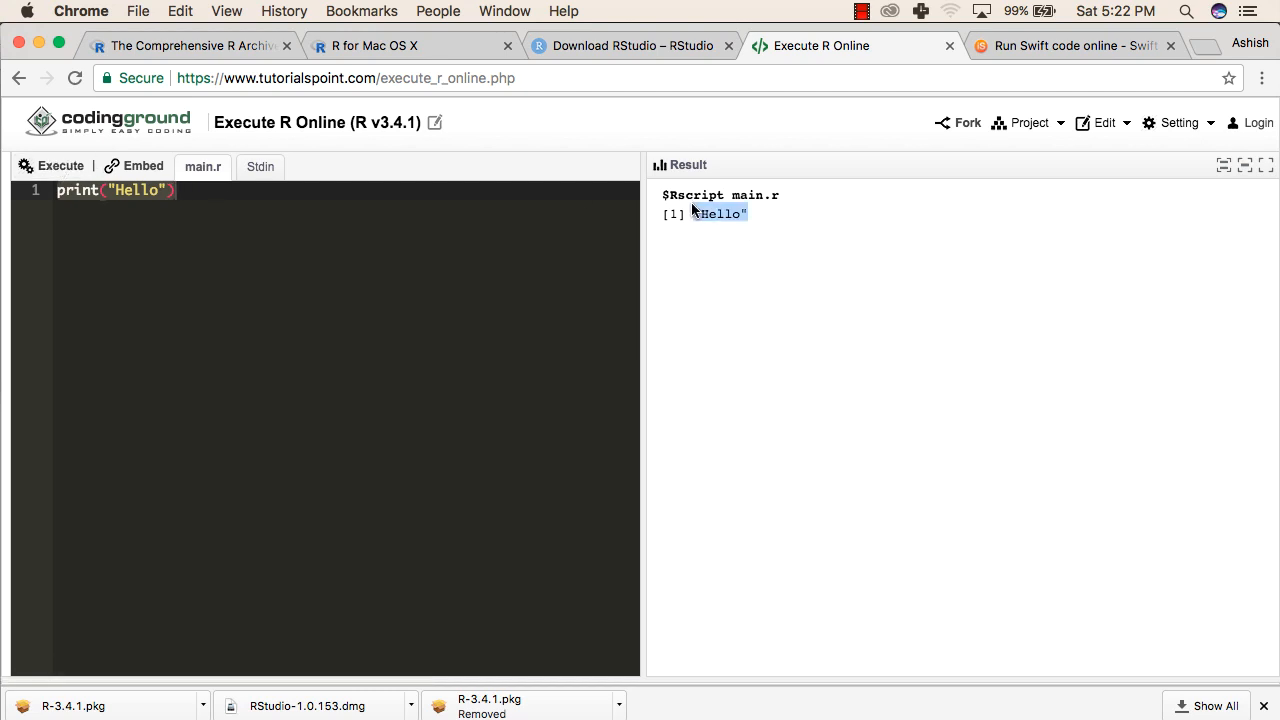
- Open RStudio-1.0.153.dmg from the downloads bar on the Download RStudio page
left_click(630, 46)
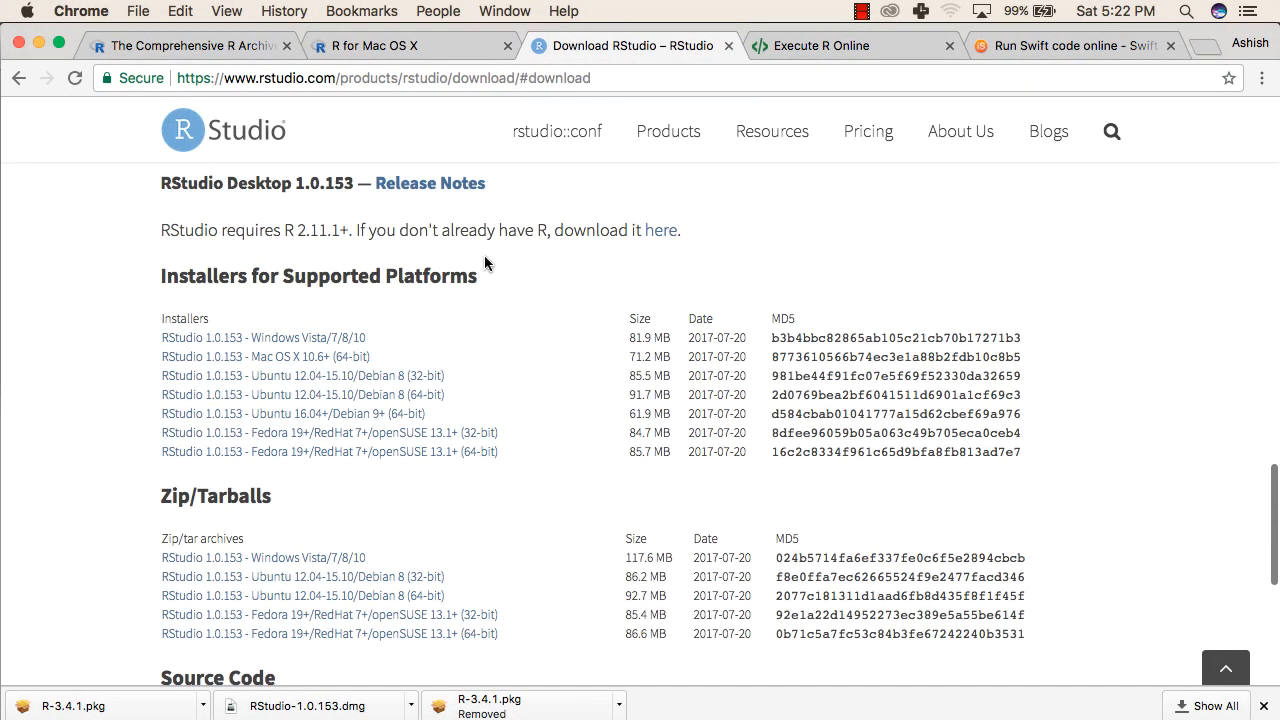
scroll("up", 3)
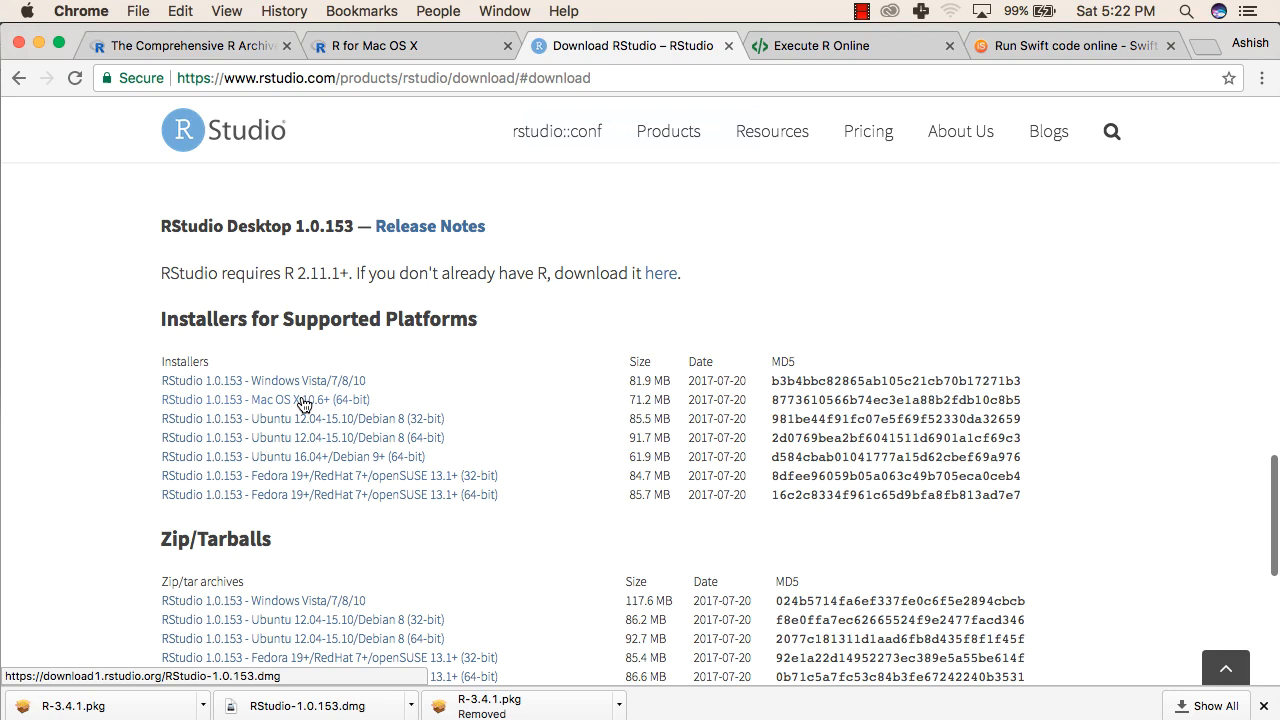
mouse_move(357, 712)
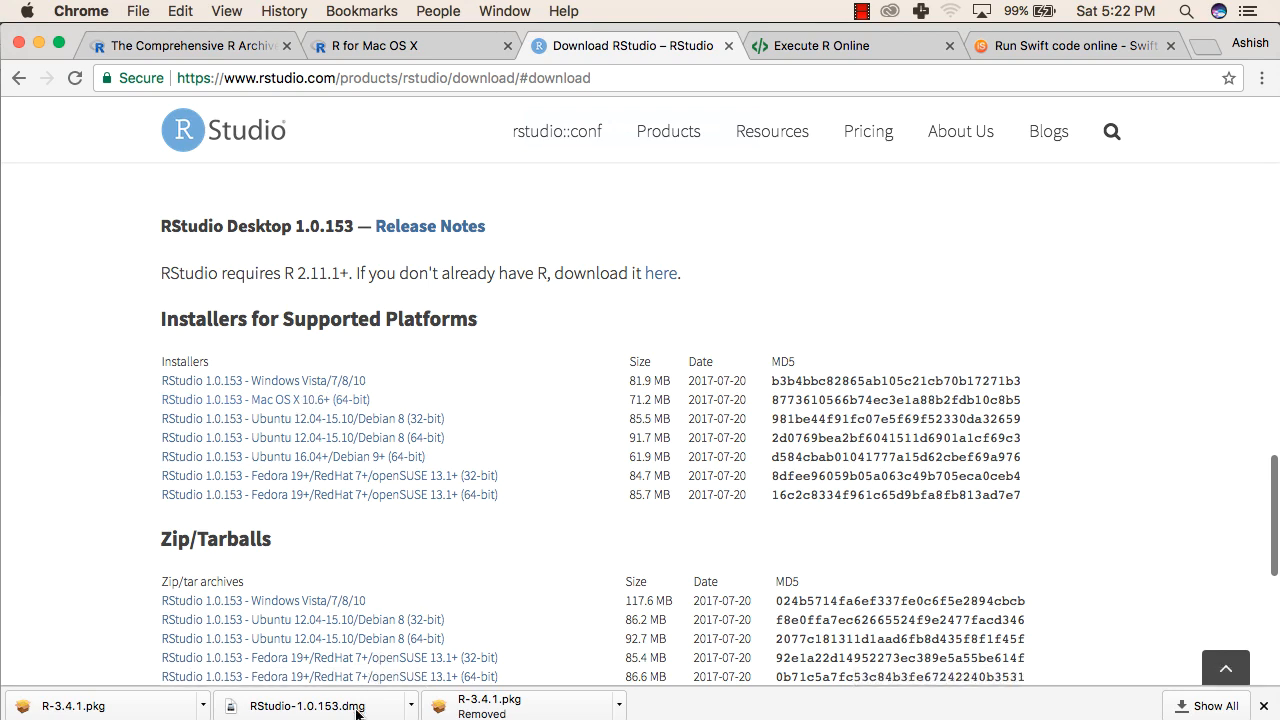
left_click(307, 706)
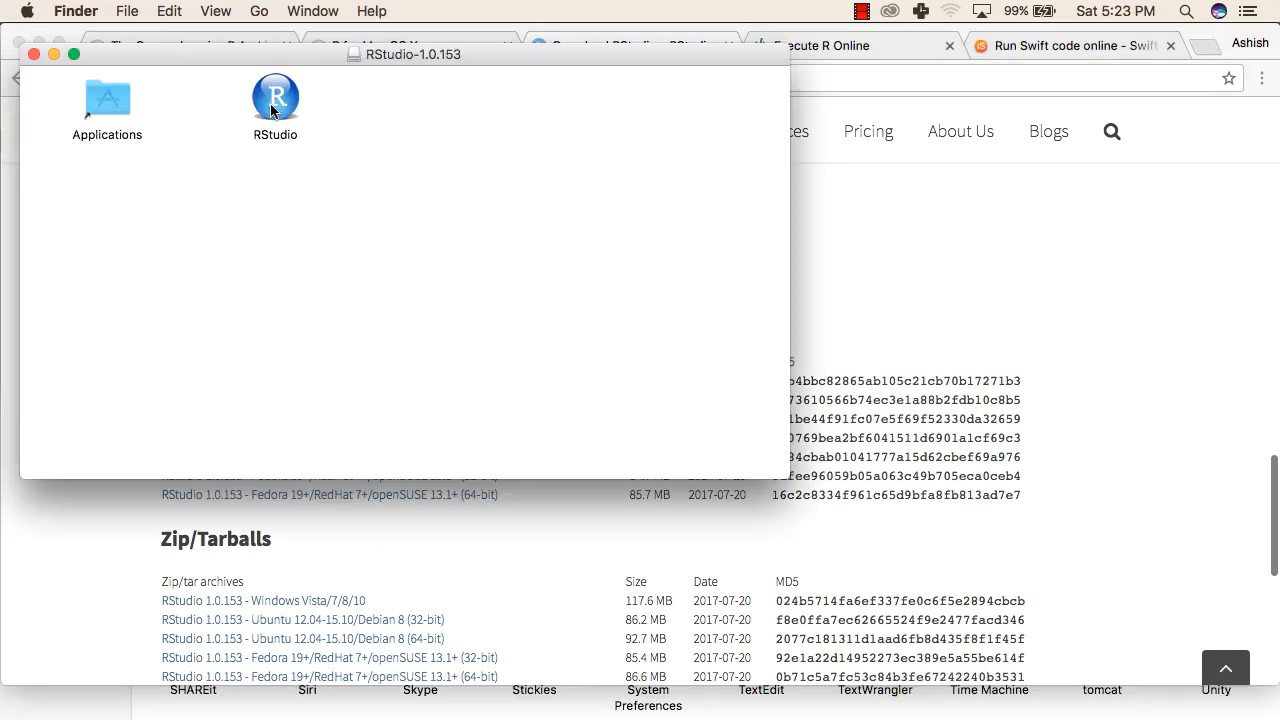
- Drag RStudio into Applications and launch it from there
left_click_drag(275, 97, 107, 107)
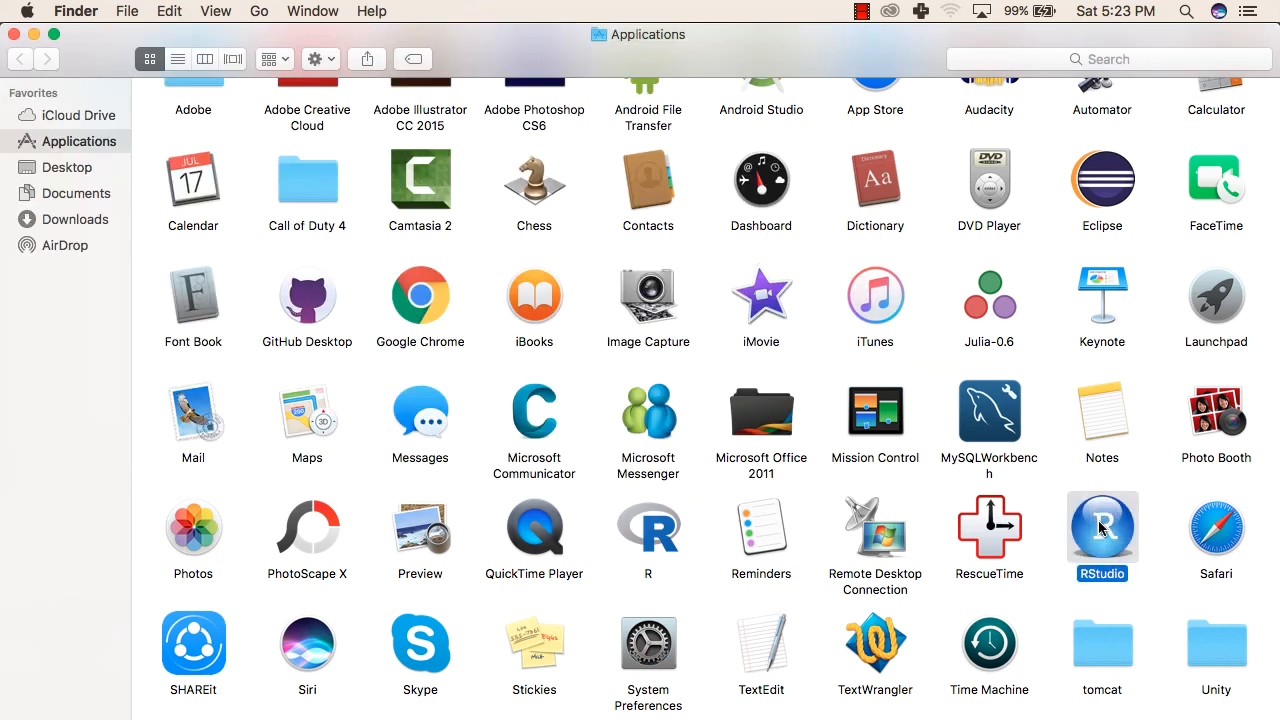
double_click(1101, 525)
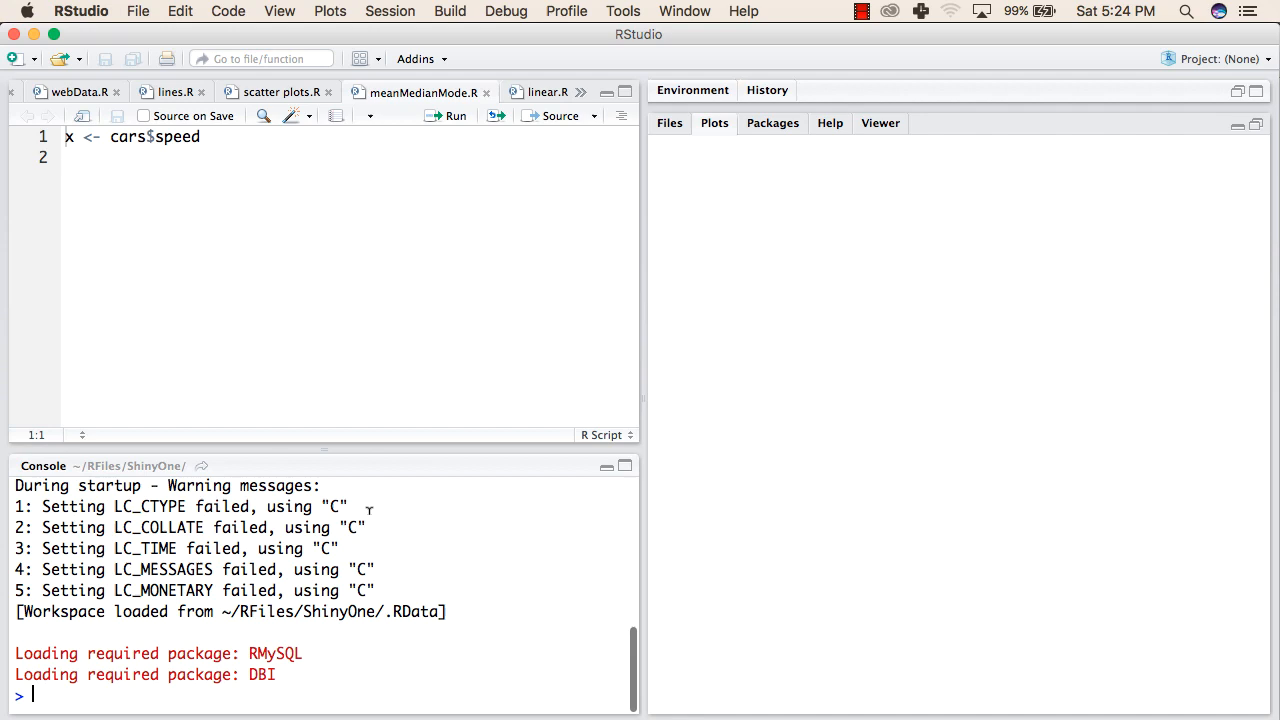